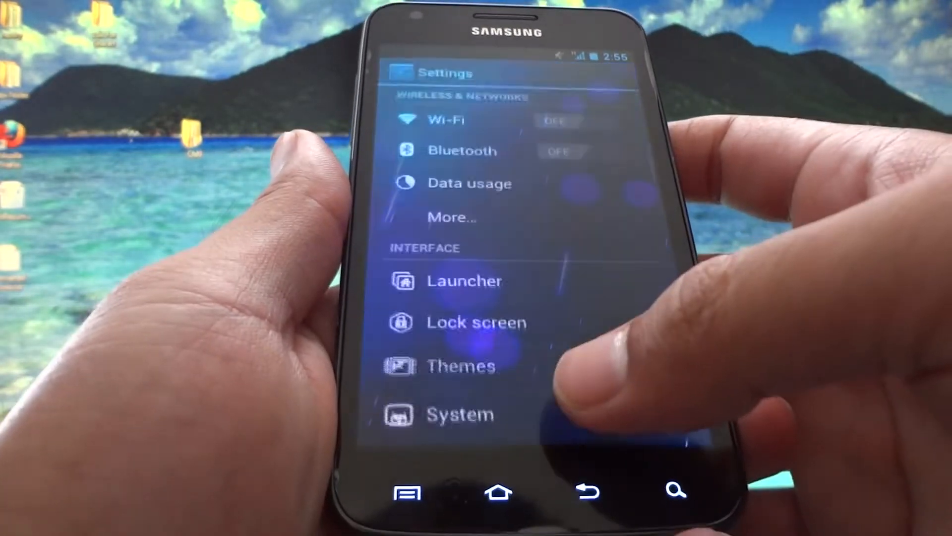
# Scroll About phone down to the CyanogenMod version, build date and build number
pyautogui.scroll(-3)
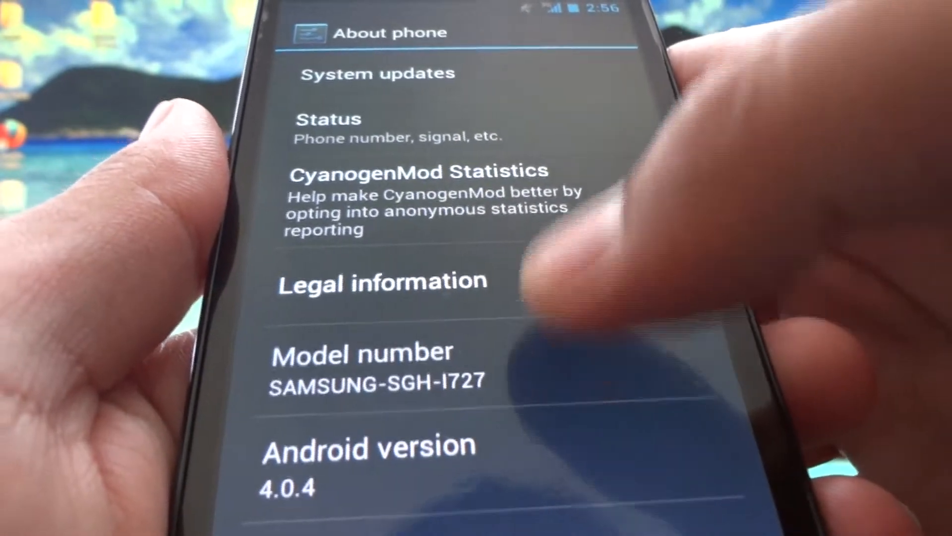
pyautogui.scroll(-3)
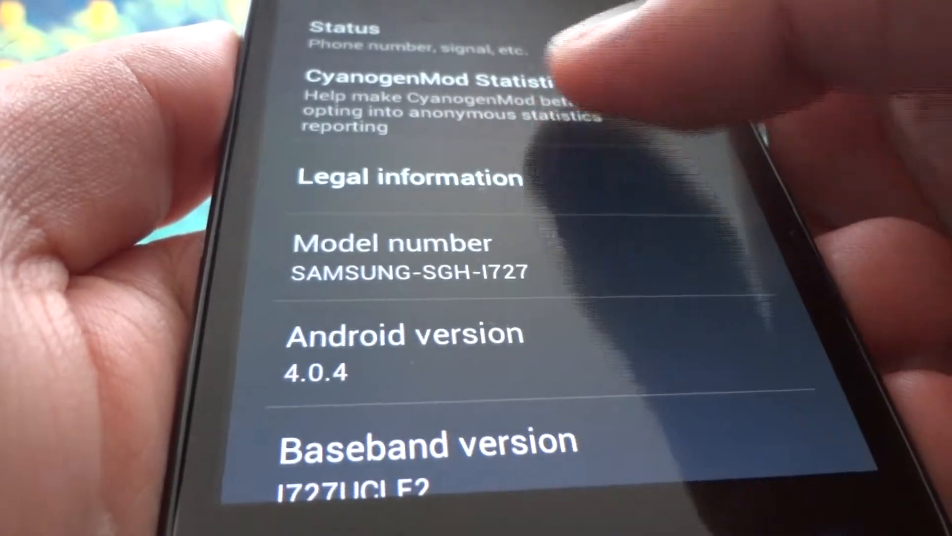
pyautogui.scroll(-3)
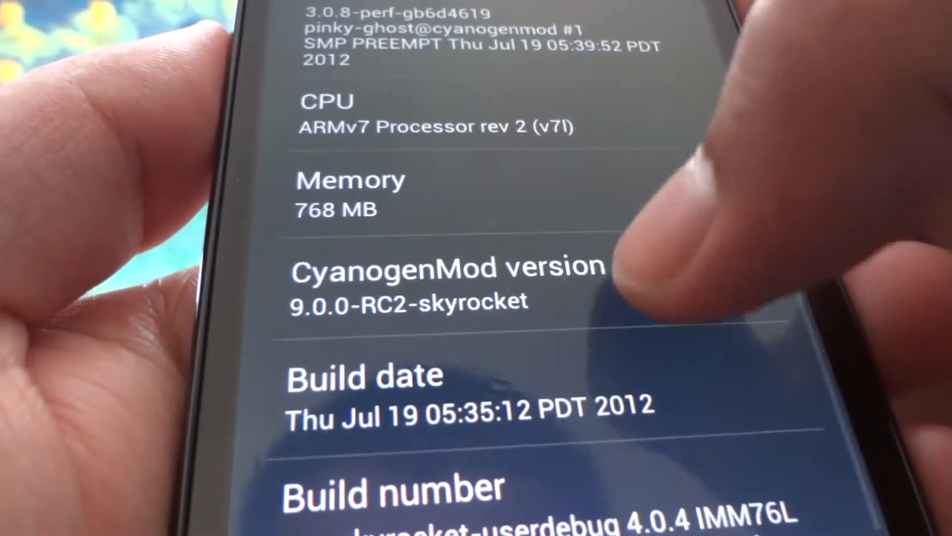
pyautogui.scroll(-3)
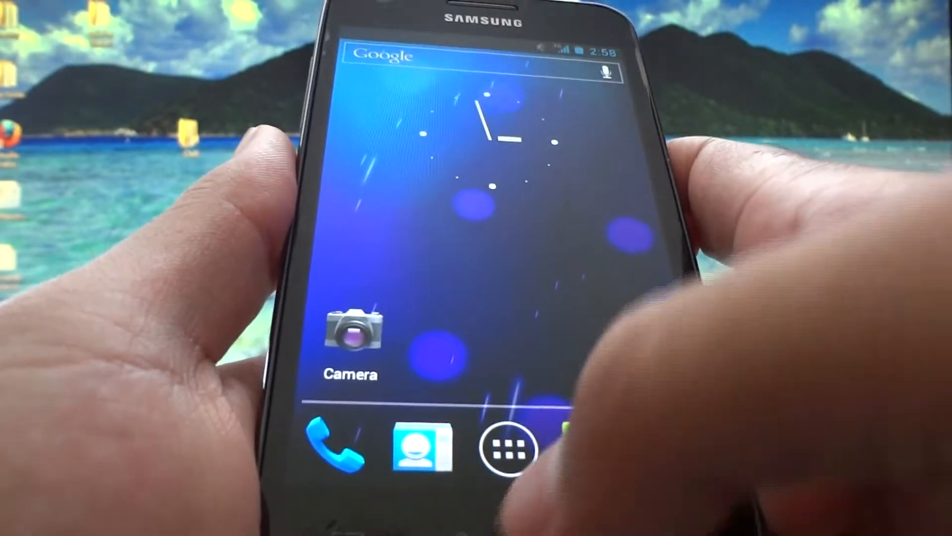
# Open Settings from the launcher to browse the Device and Personal sections
pyautogui.click(507, 449)
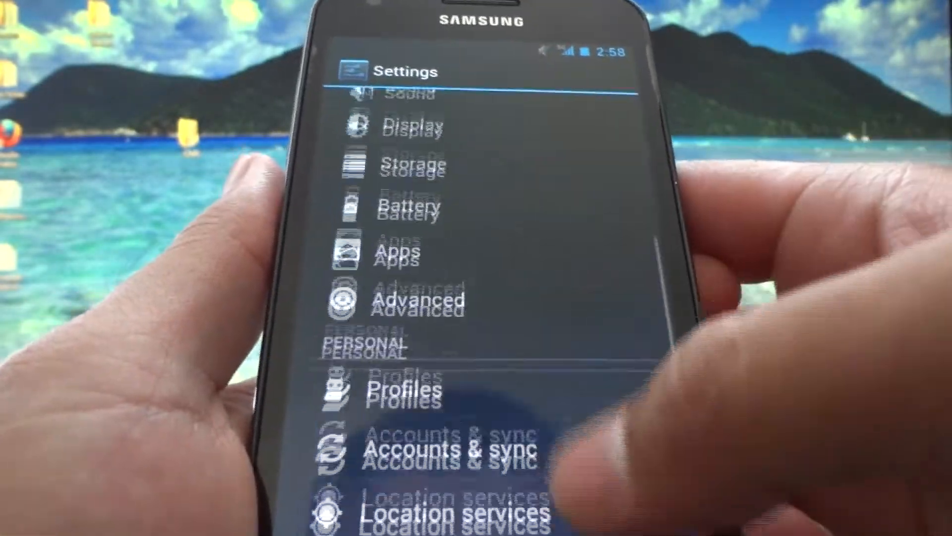
# Return the Settings list to the Interface section and lock the phone
pyautogui.scroll(-3)
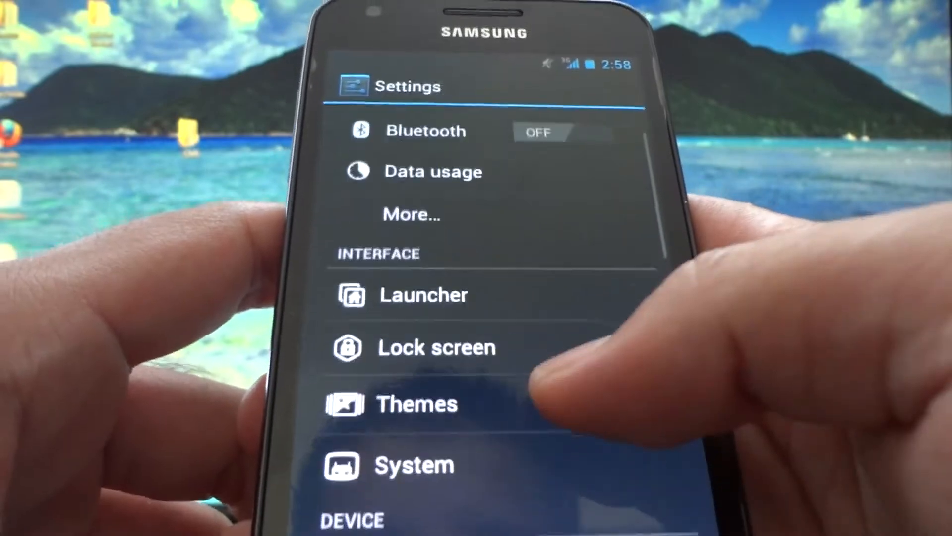
pyautogui.click(436, 347)
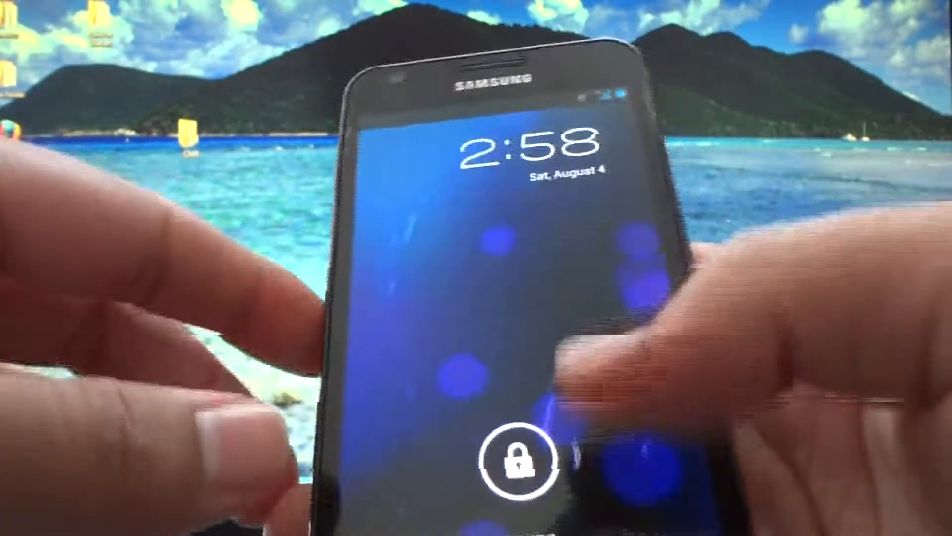
# Wake and unlock the phone, returning to the Settings list at Interface
pyautogui.click(529, 455)
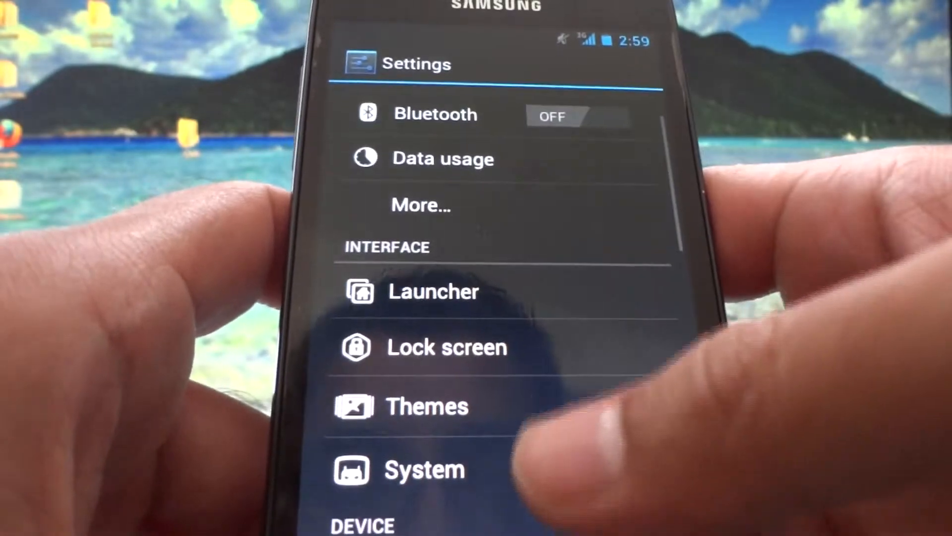
# Open System under Interface, showing Status bar, Notification drawer, Wallpaper and Font size
pyautogui.click(427, 406)
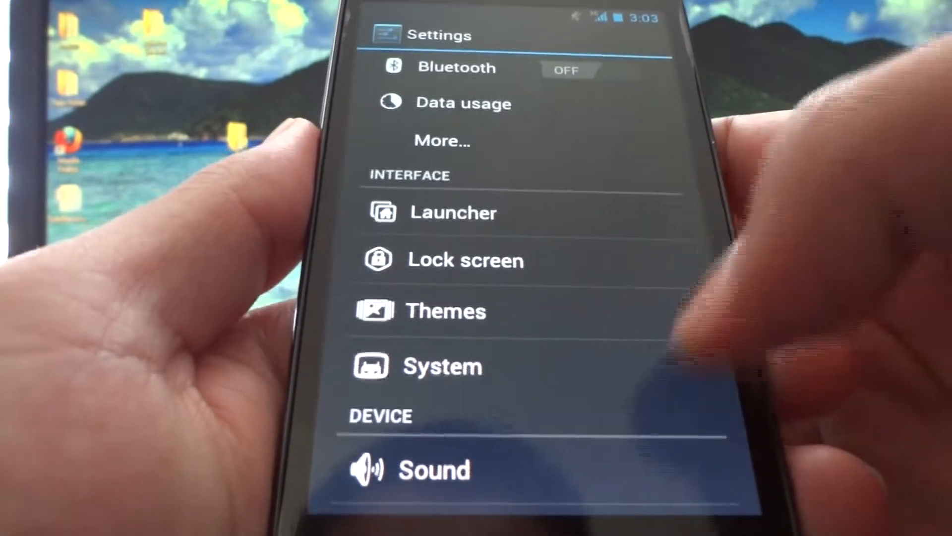
pyautogui.click(442, 366)
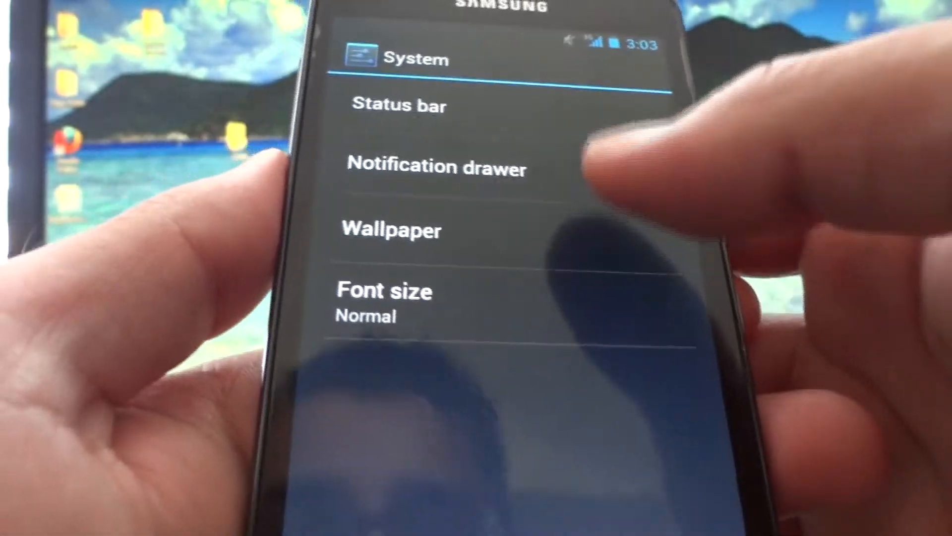
# Check the Status bar clock options, then scroll Settings down to the Device section
pyautogui.click(398, 105)
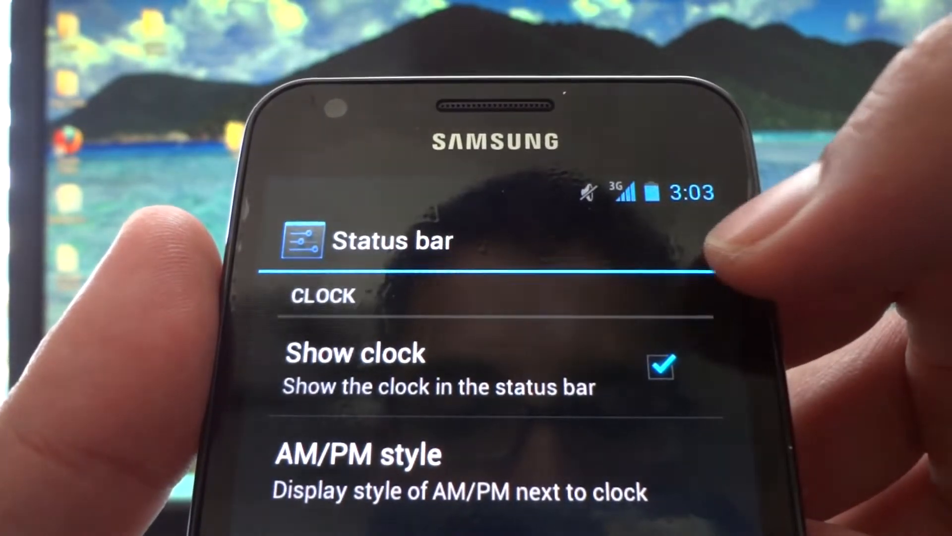
pyautogui.scroll(-3)
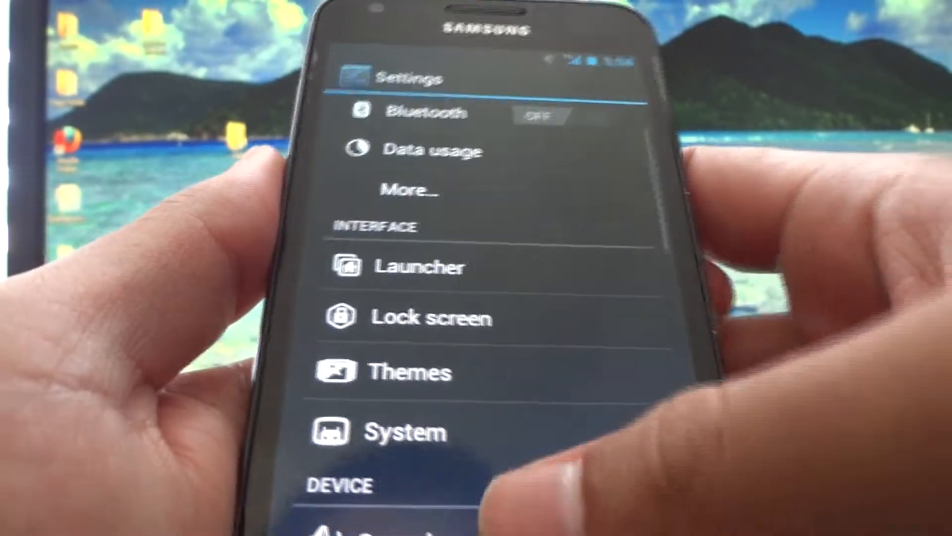
pyautogui.scroll(-3)
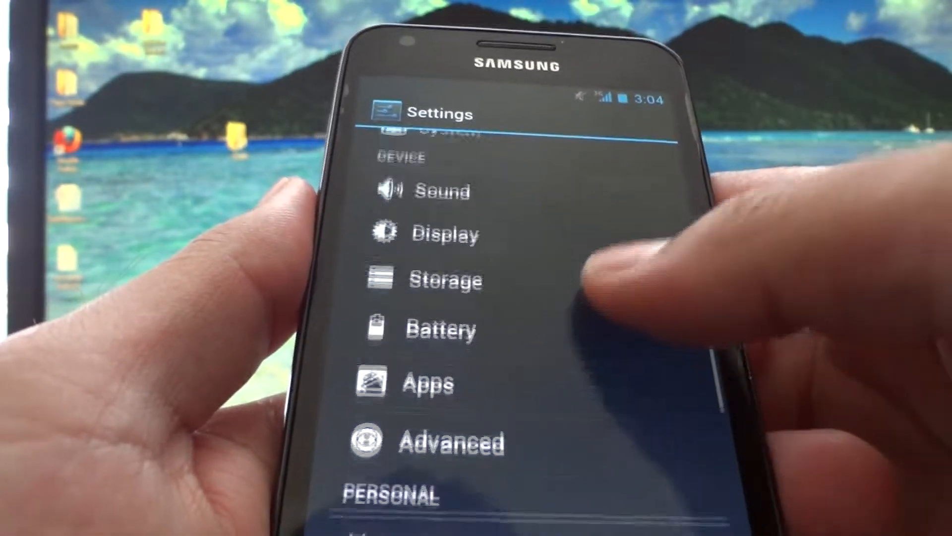
# Scroll through the remaining Settings entries and go back to the home screen
pyautogui.scroll(-3)
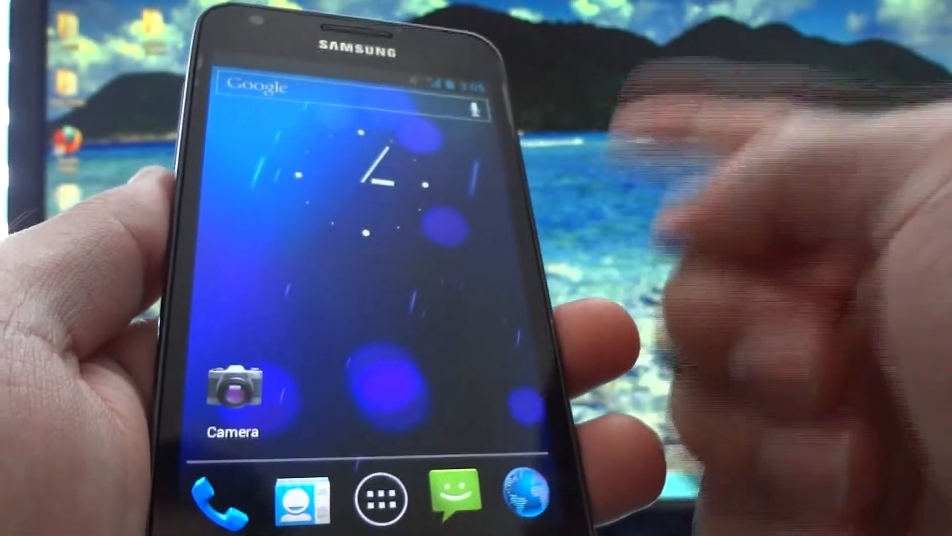
# Open Gallery from the app drawer and scroll the Camera album's video thumbnails
pyautogui.click(382, 498)
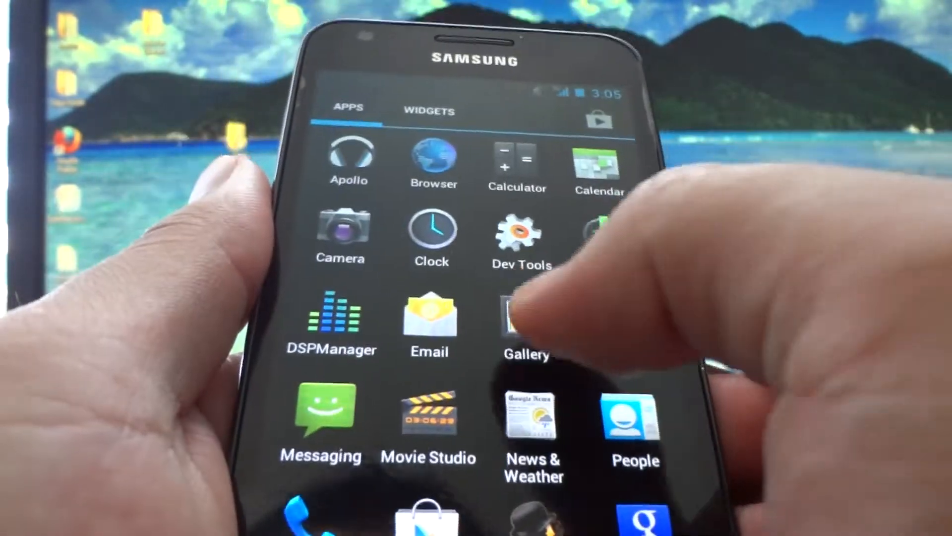
pyautogui.click(526, 322)
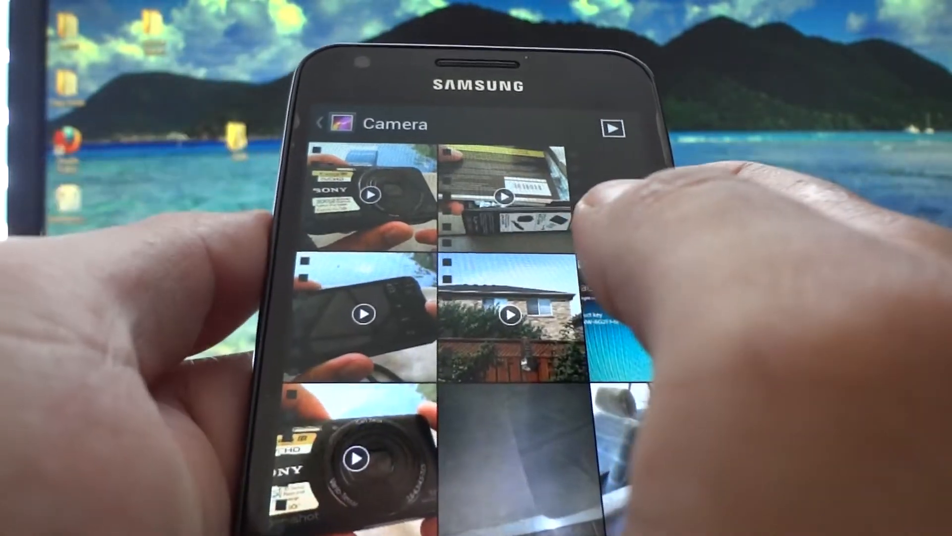
pyautogui.scroll(-3)
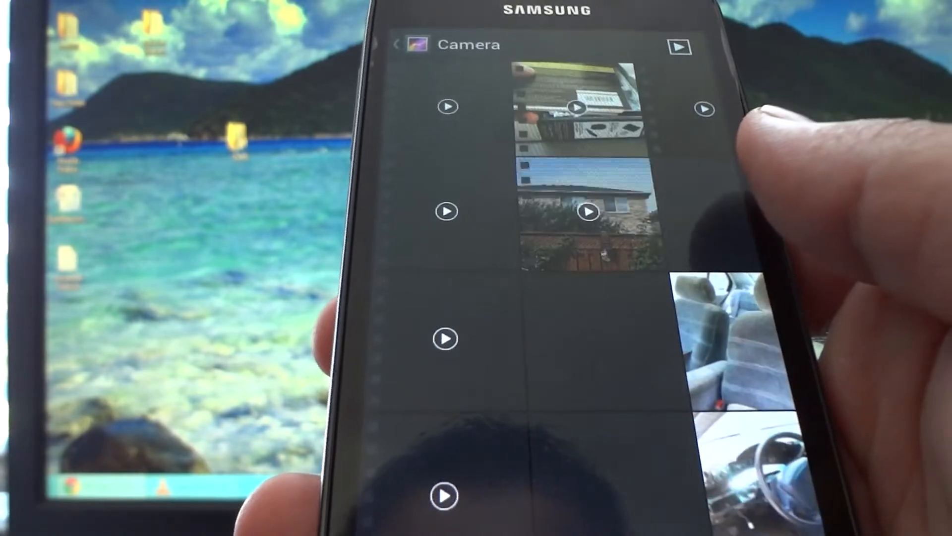
# Try playing an album video, then return home and reopen the app drawer
pyautogui.click(588, 211)
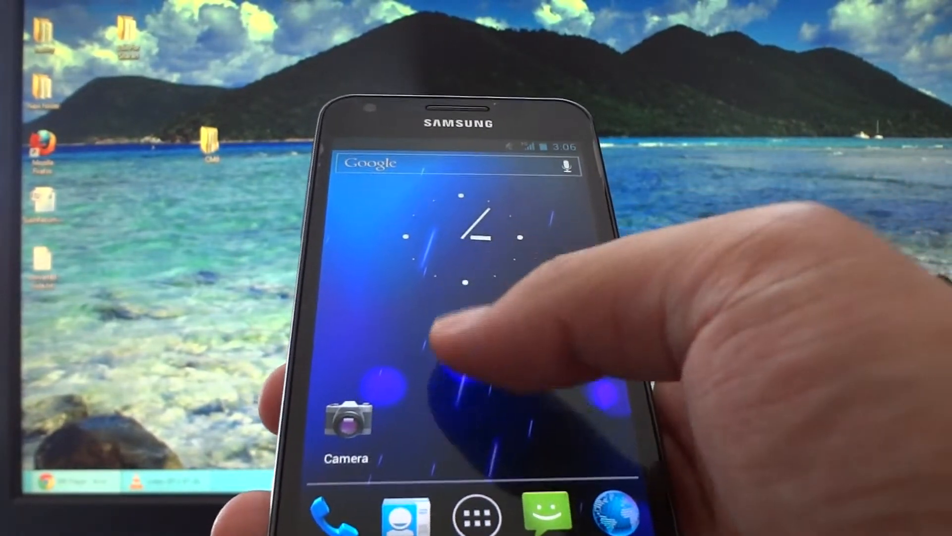
pyautogui.click(479, 514)
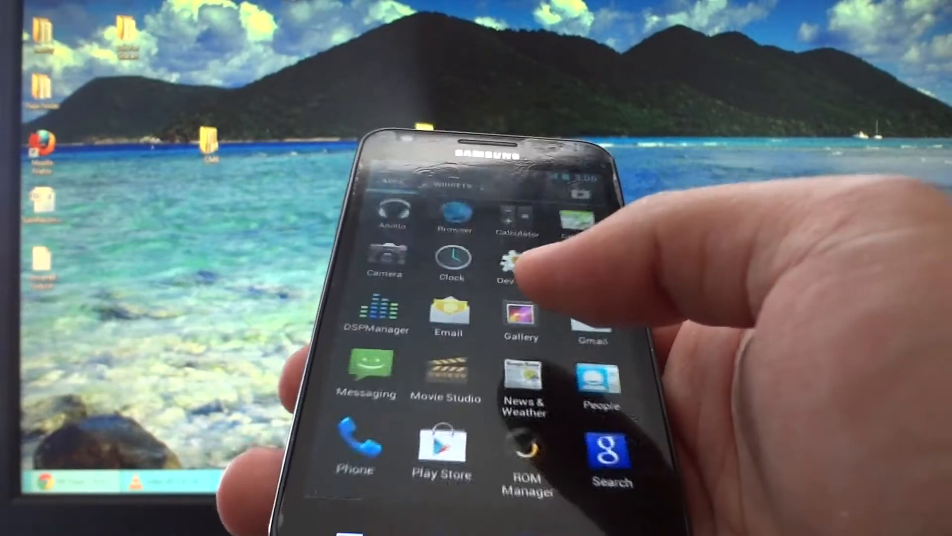